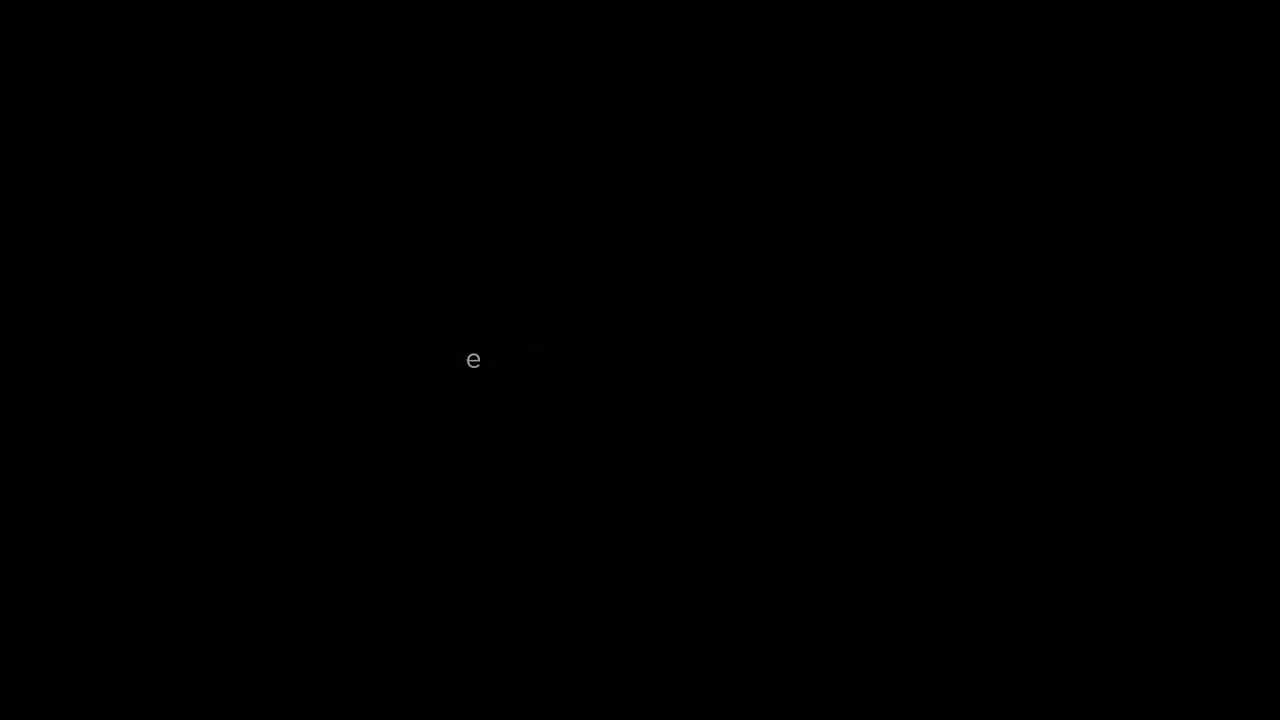
text(conv)
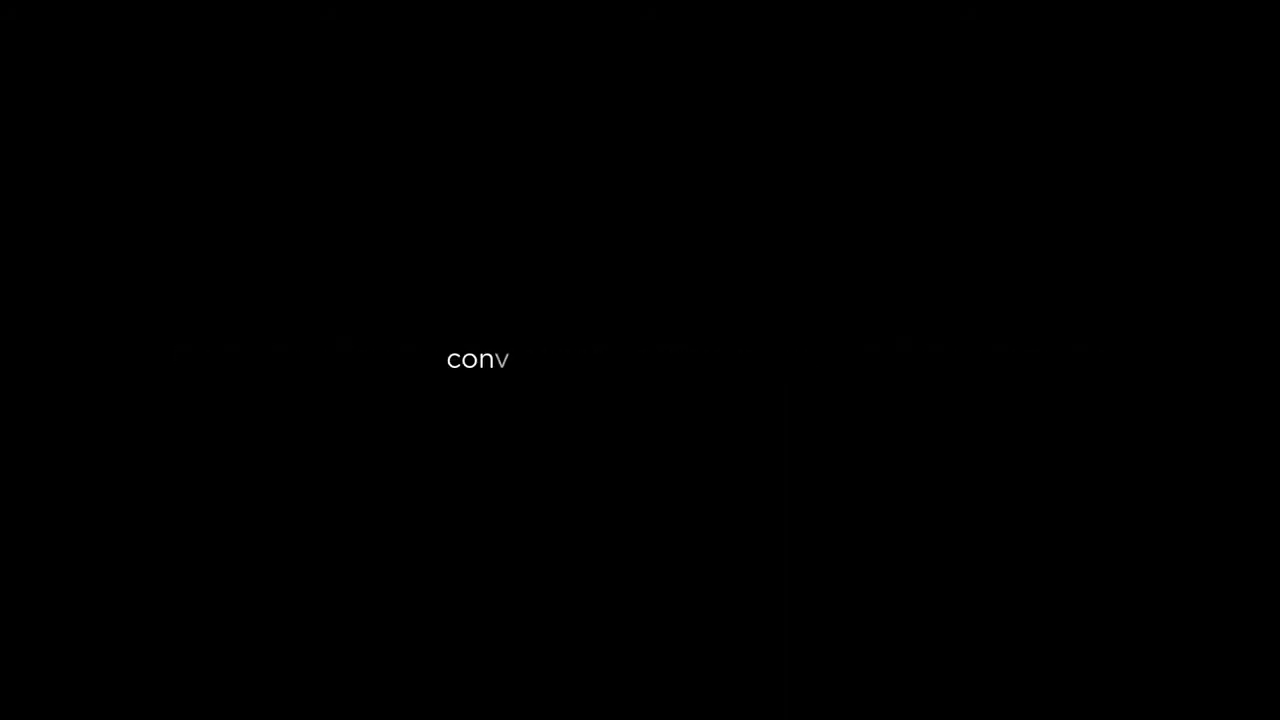